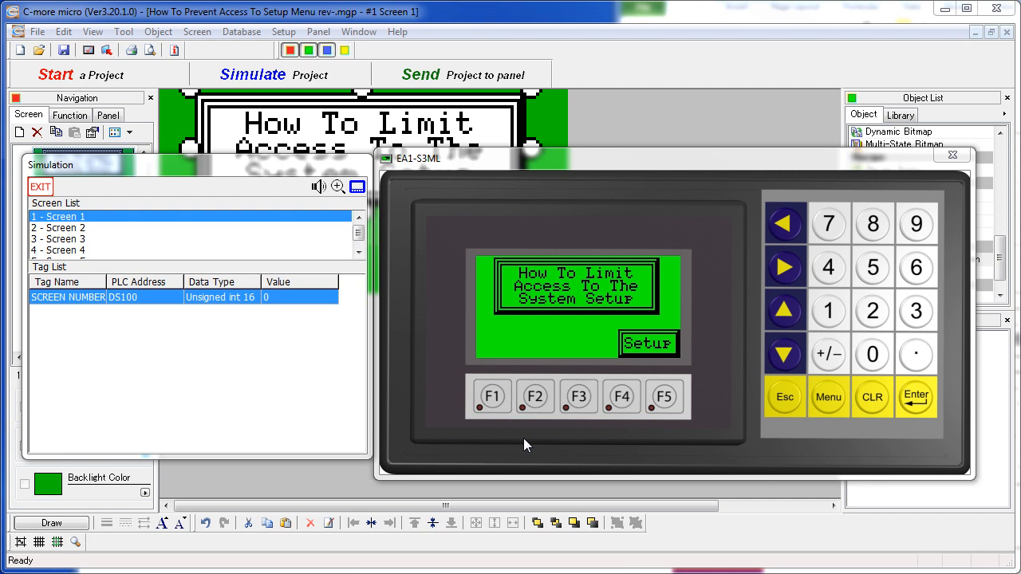
Step: Unlock Screen 5 with the password, flip the setup toggle, and go to the Setup Menu
left_click(648, 343)
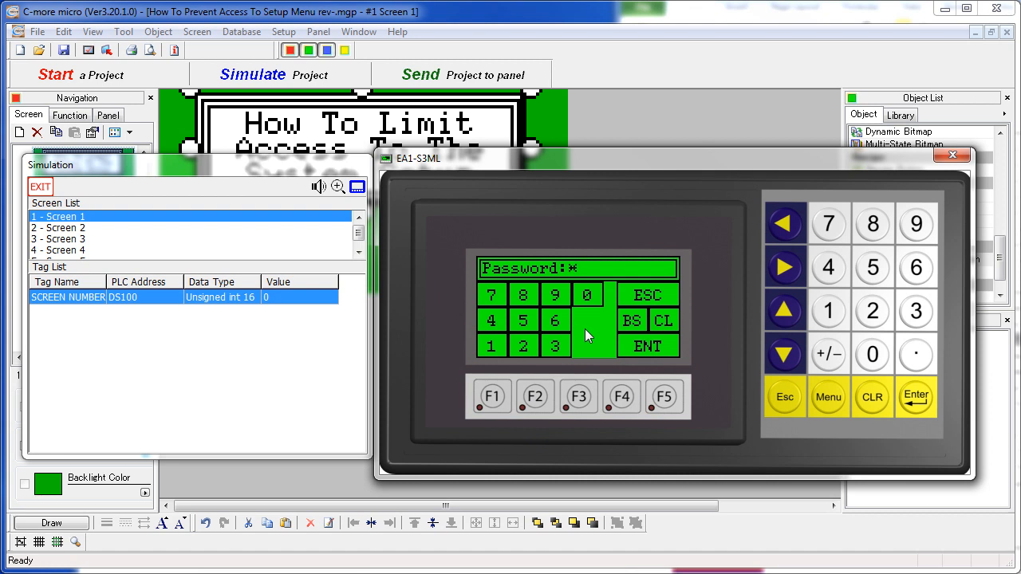
left_click(648, 344)
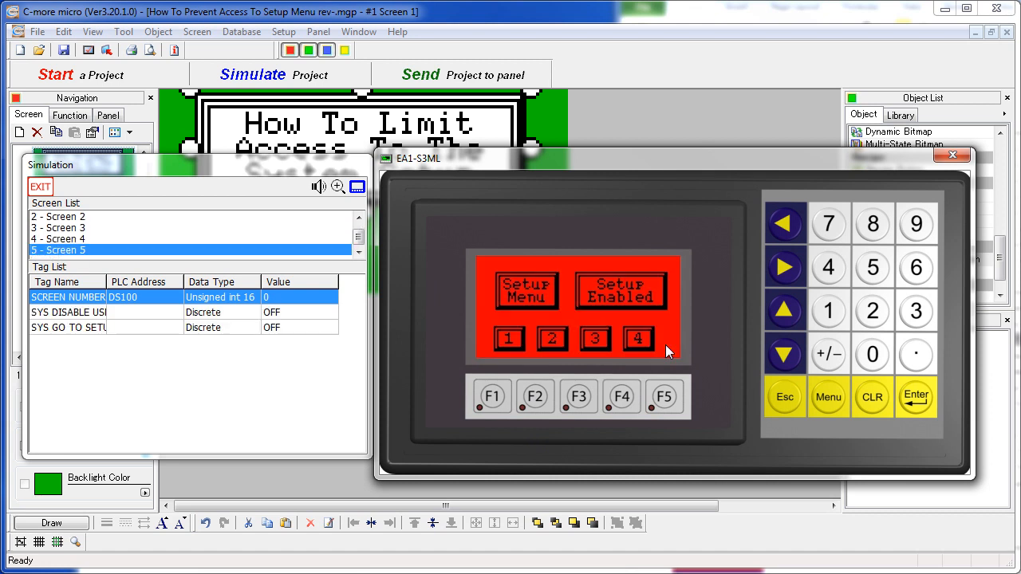
mouse_move(631, 280)
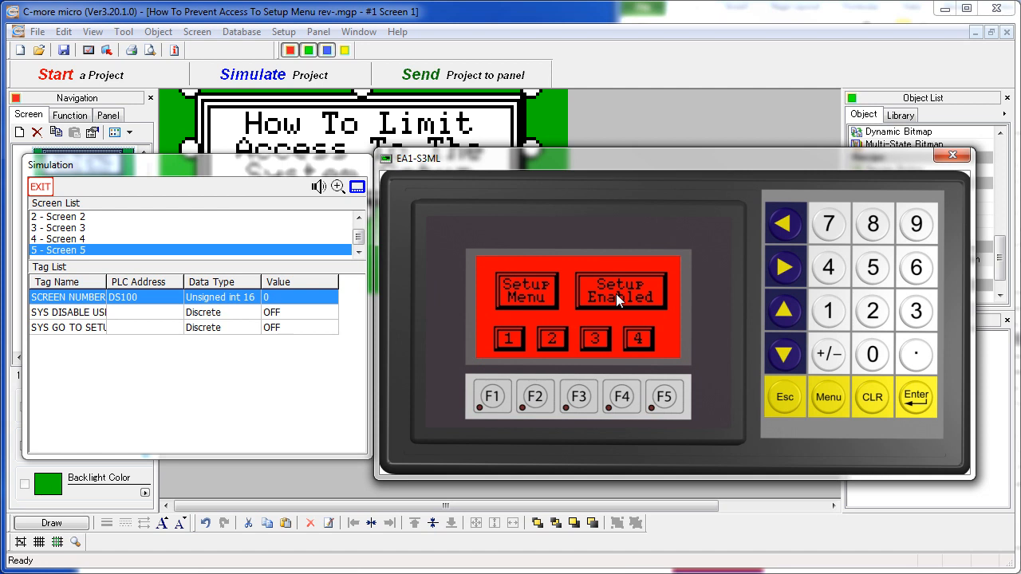
left_click(620, 290)
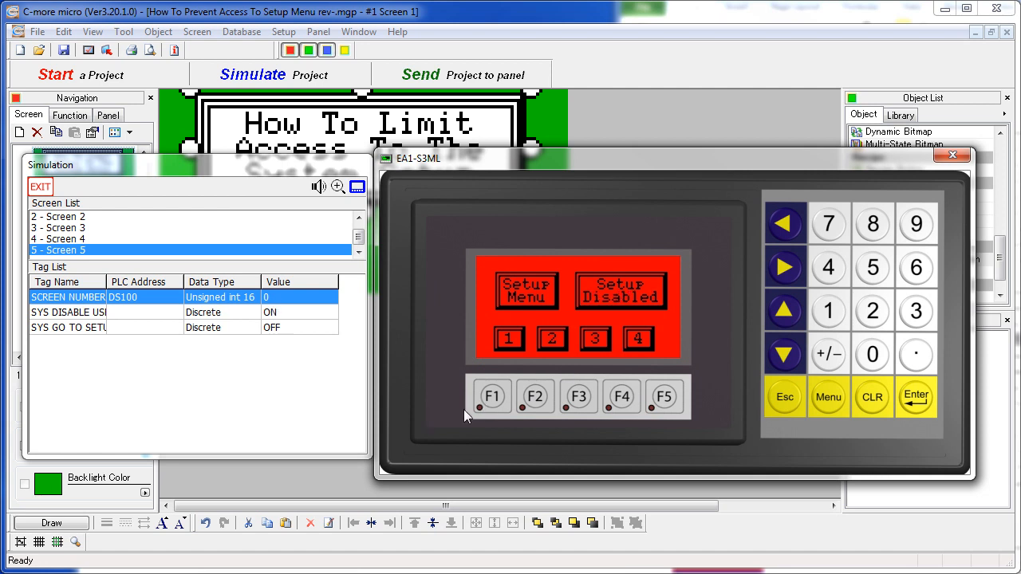
mouse_move(673, 402)
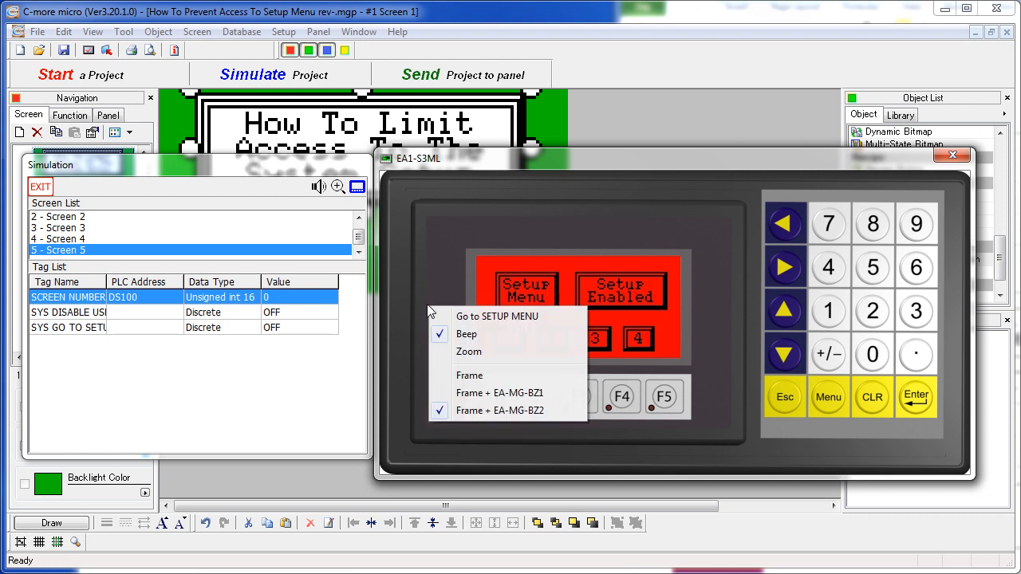
left_click(497, 316)
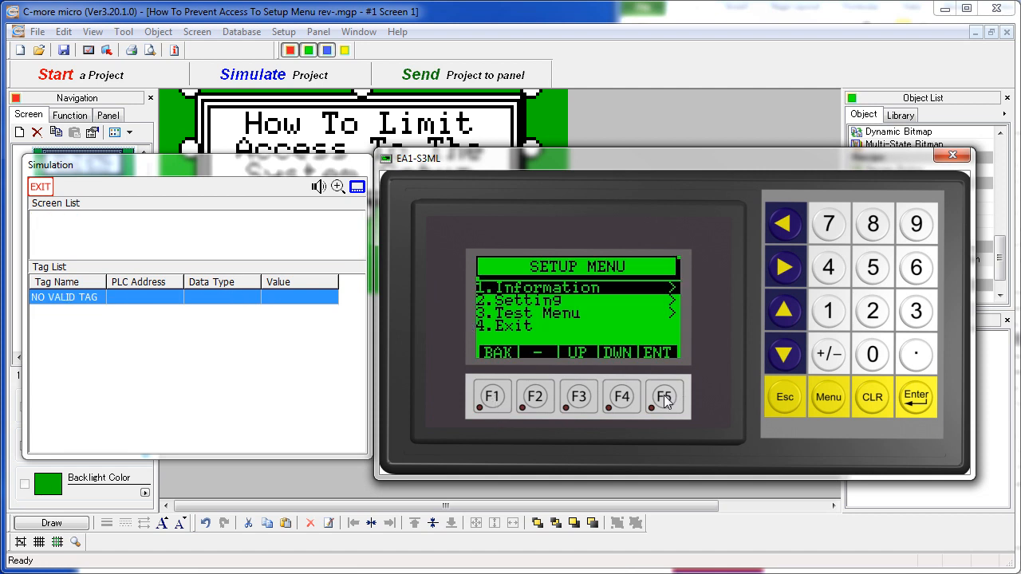
mouse_move(562, 370)
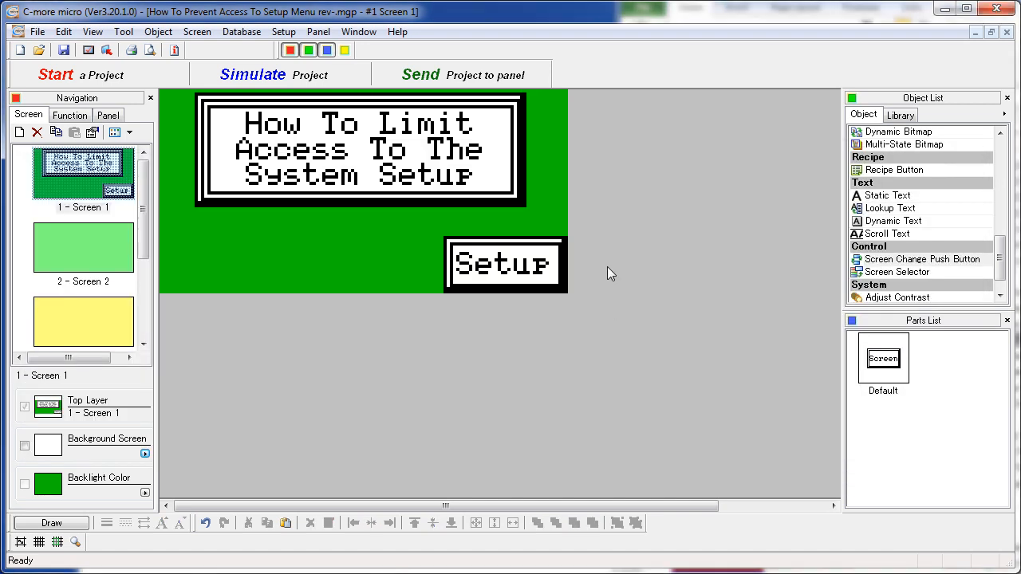
mouse_move(508, 268)
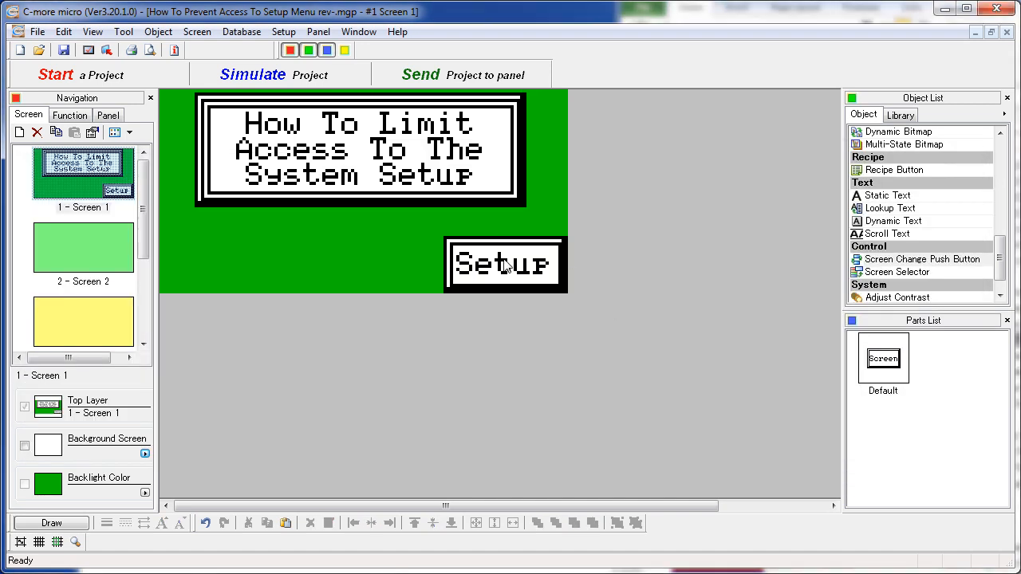
double_click(504, 264)
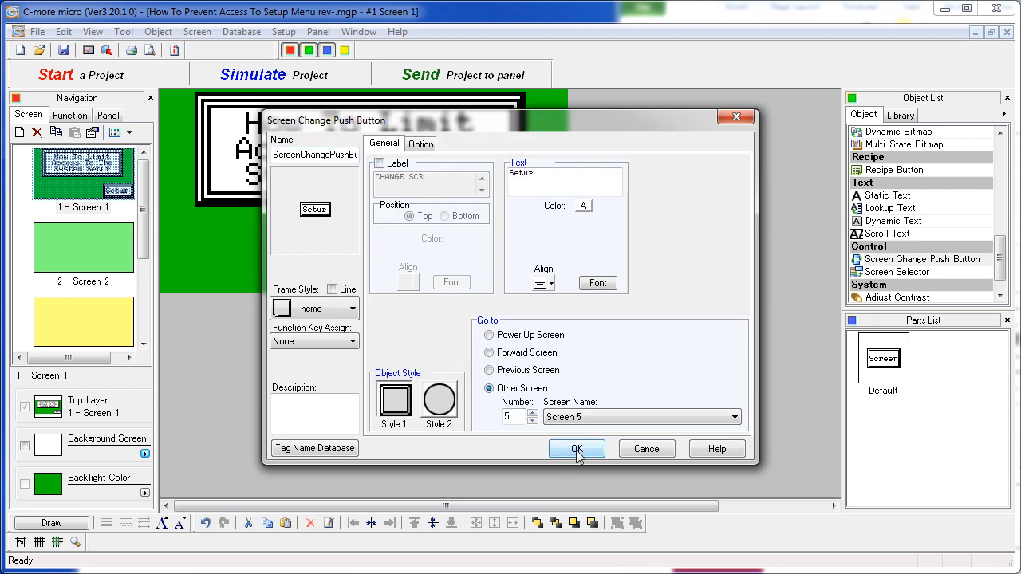
left_click(578, 448)
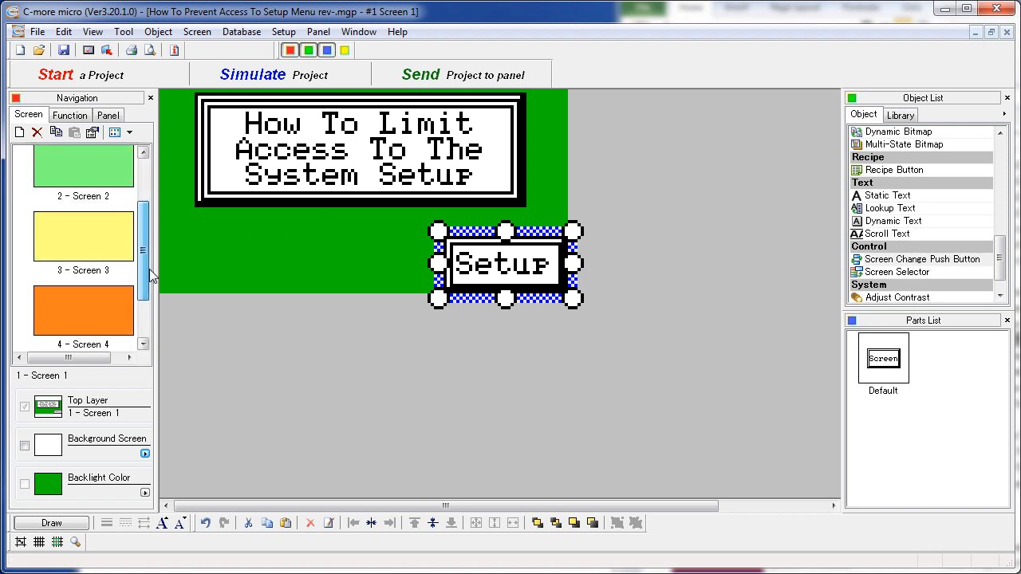
scroll("down", 3)
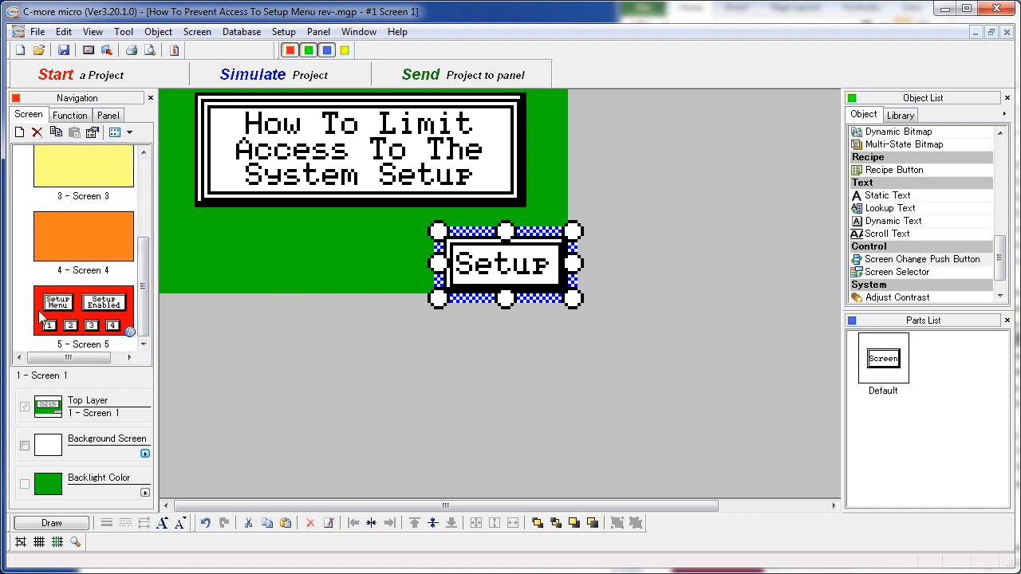
Step: Show Screen 5 and the Setup Enabled pushbutton's settings (SYS DISABLE USE F1+F5 SETUP tag)
left_click(82, 311)
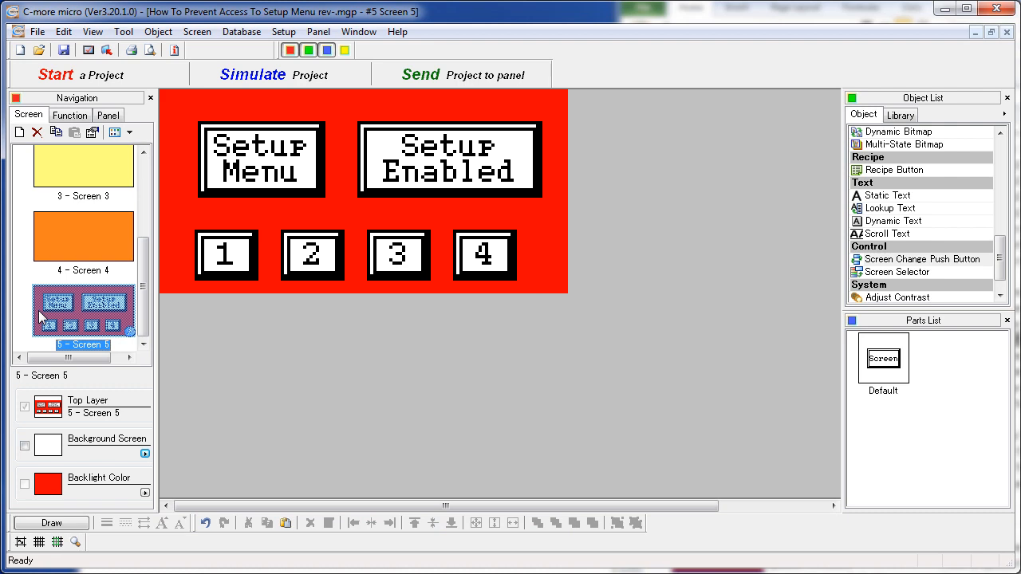
mouse_move(302, 268)
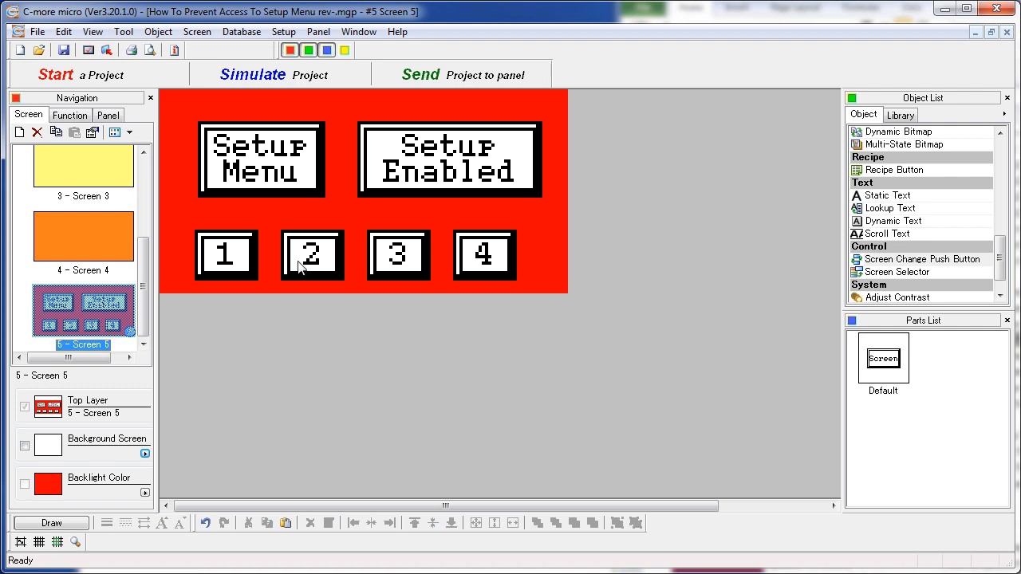
mouse_move(450, 172)
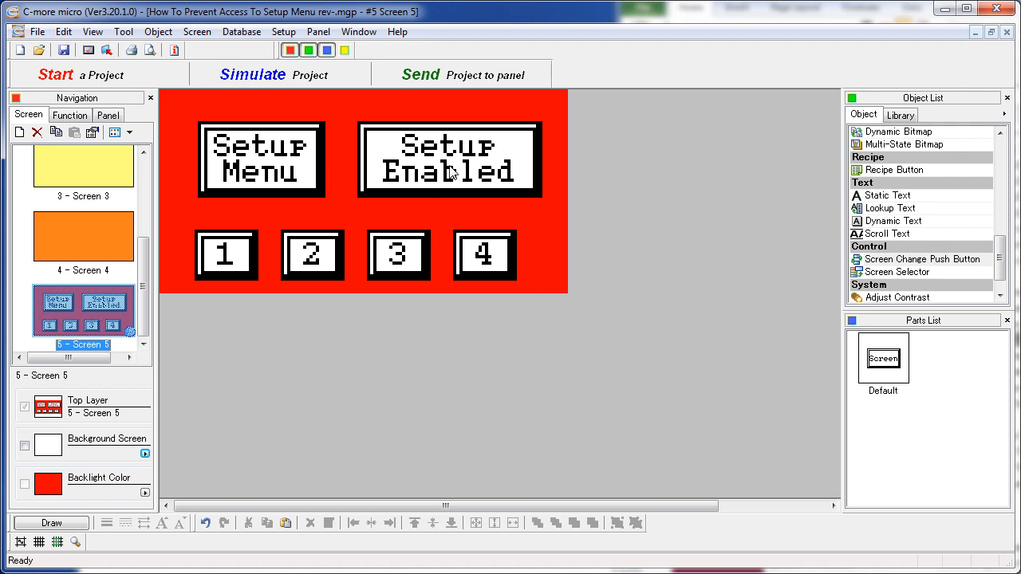
double_click(450, 159)
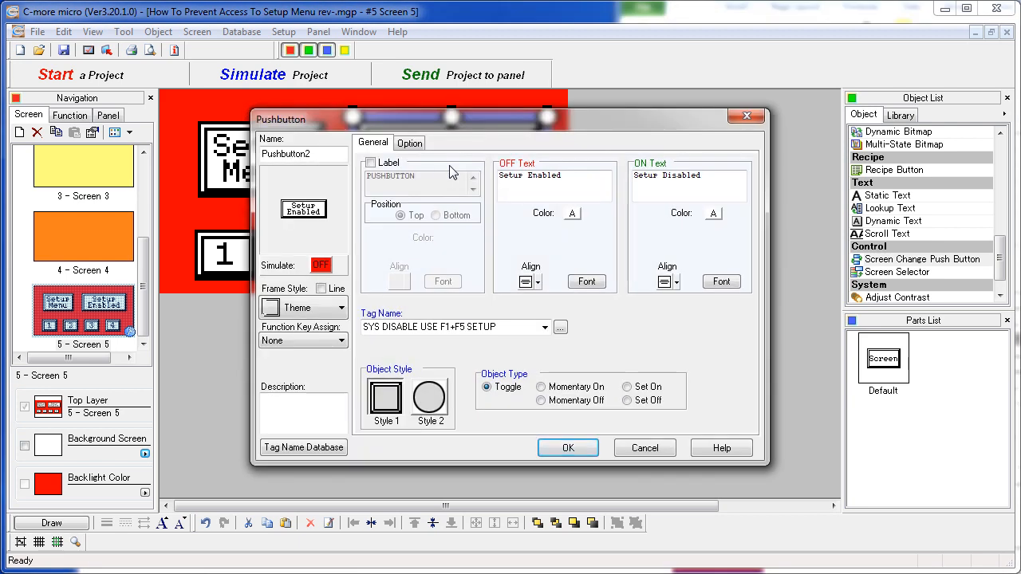
mouse_move(561, 329)
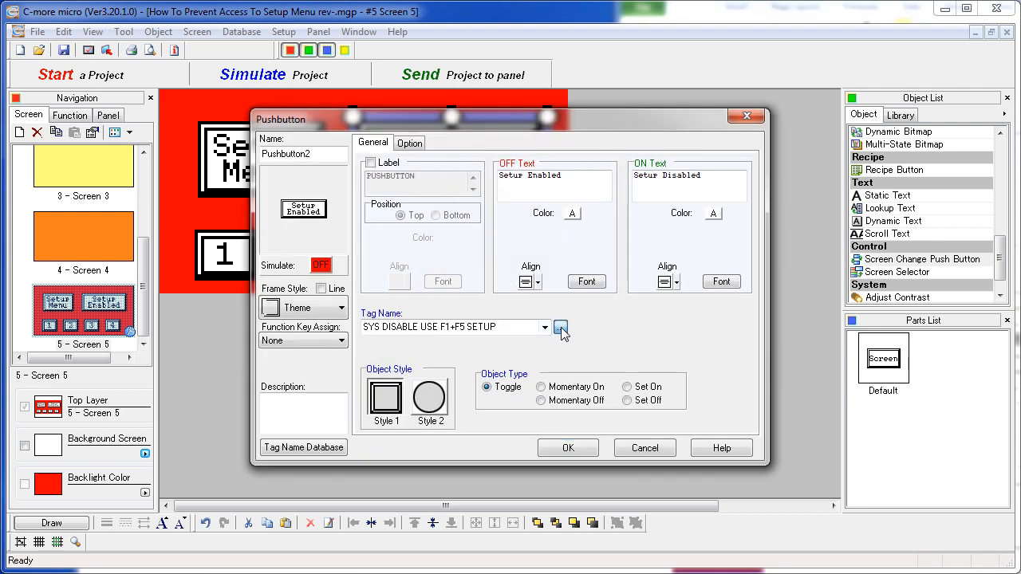
left_click(561, 328)
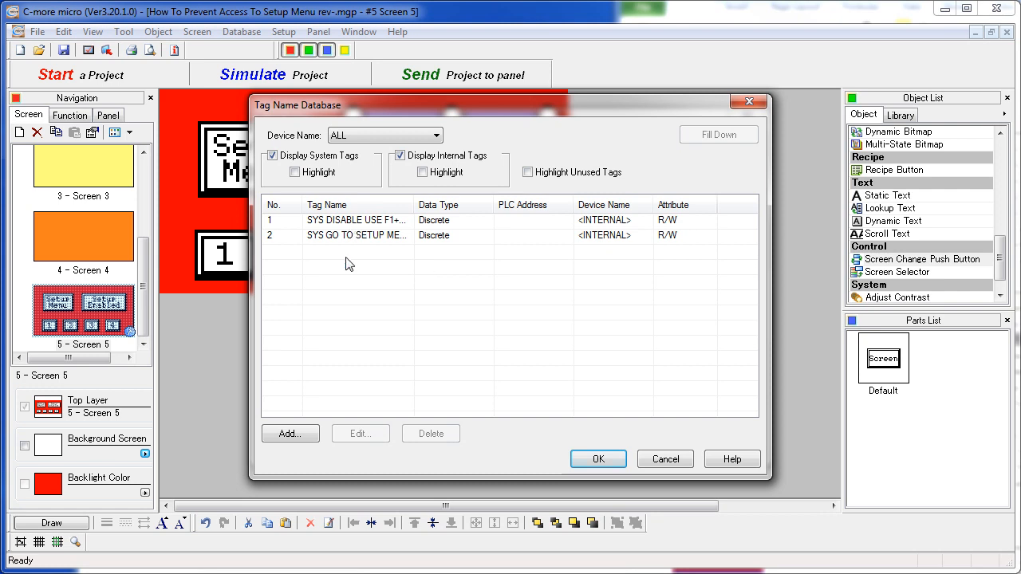
mouse_move(374, 243)
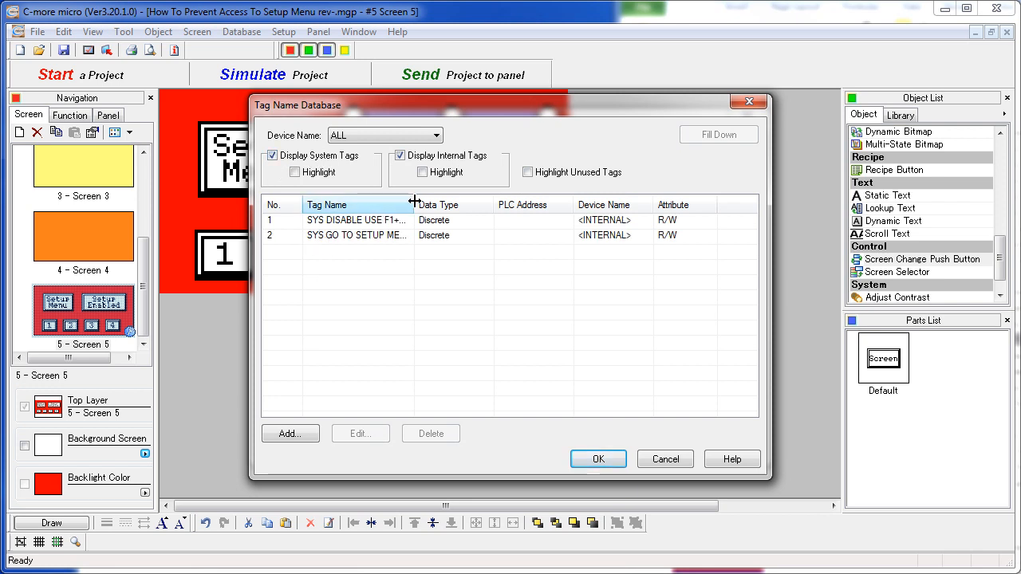
left_click_drag(415, 204, 447, 204)
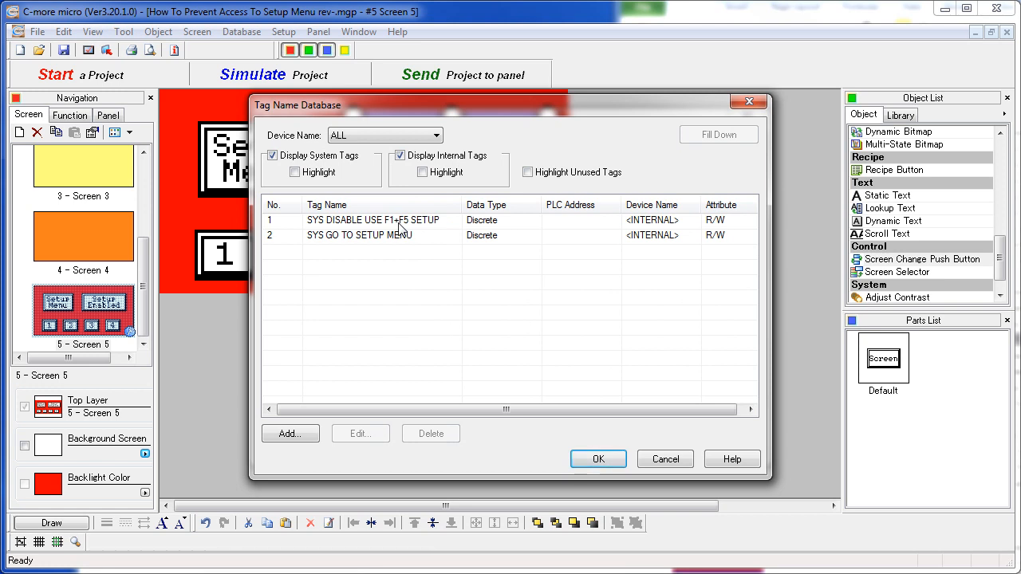
left_click(598, 460)
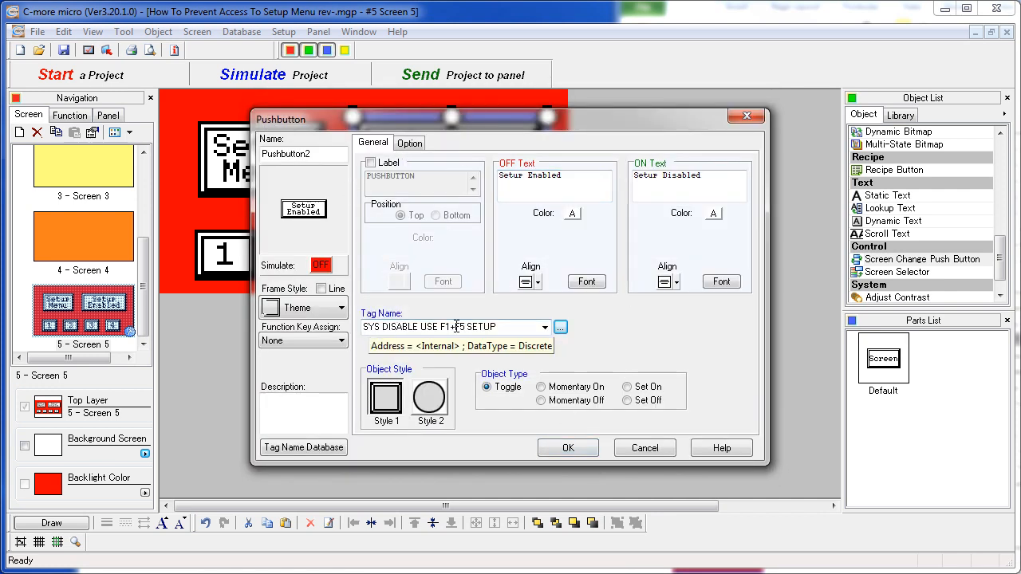
Step: Accept the toggle's settings and review the Setup Menu button's SYS GO TO SETUP MENU tag
left_click(568, 447)
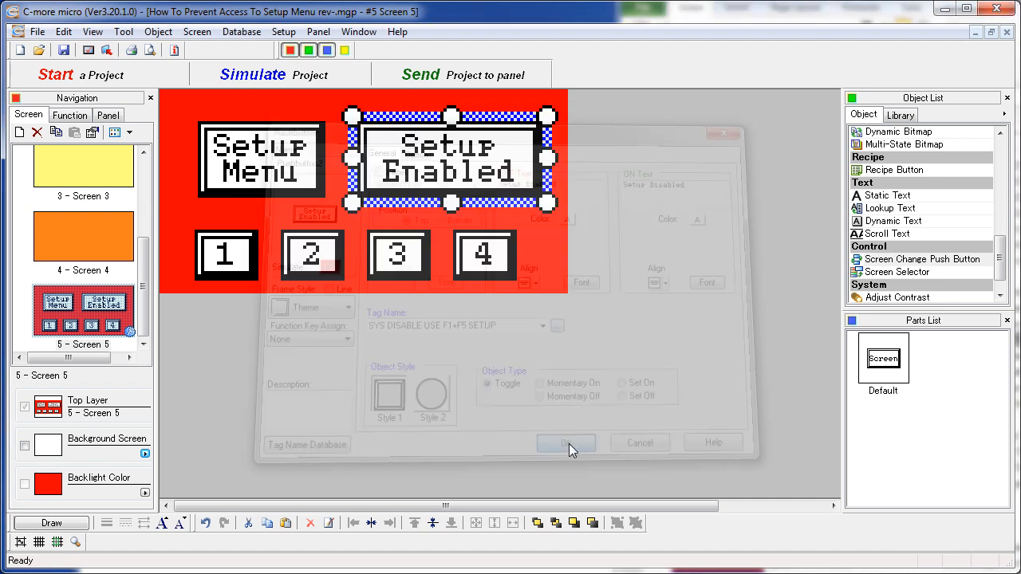
left_click(566, 443)
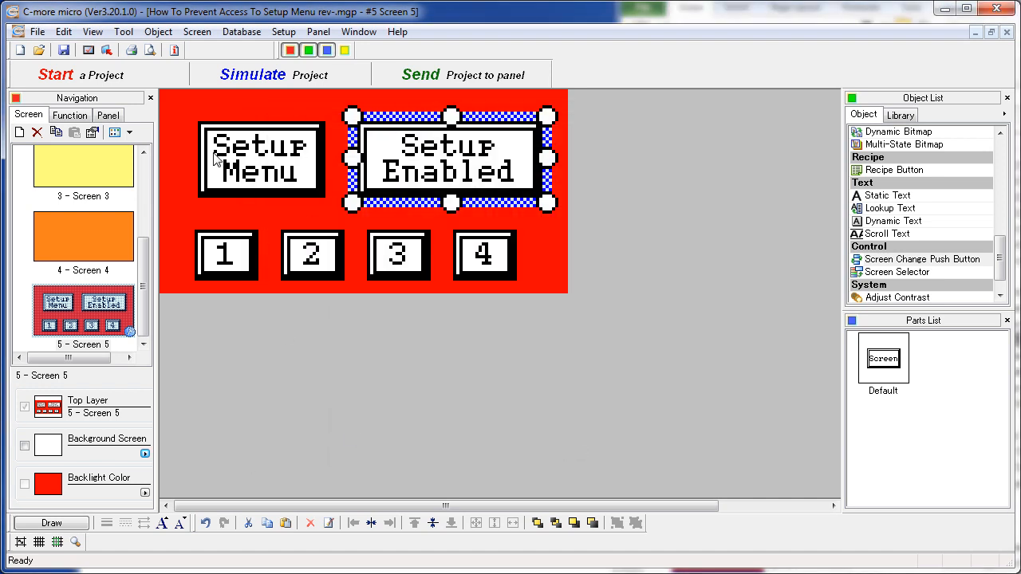
double_click(261, 159)
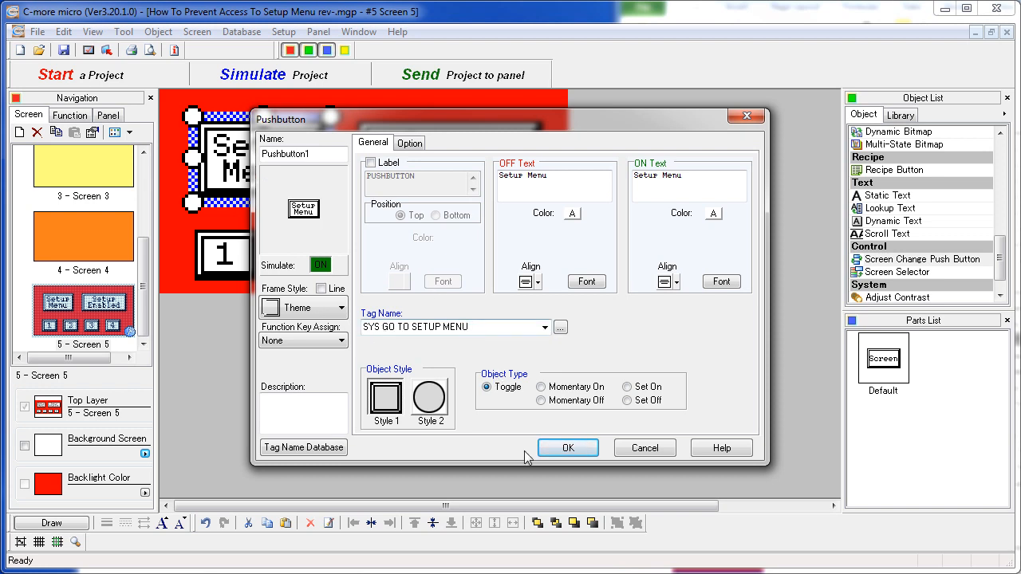
left_click(567, 447)
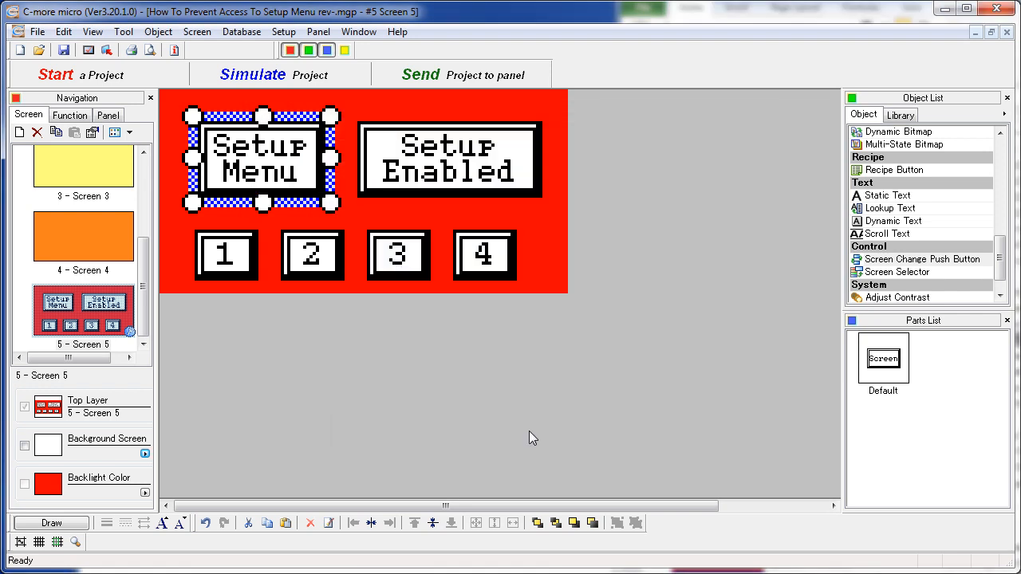
mouse_move(121, 321)
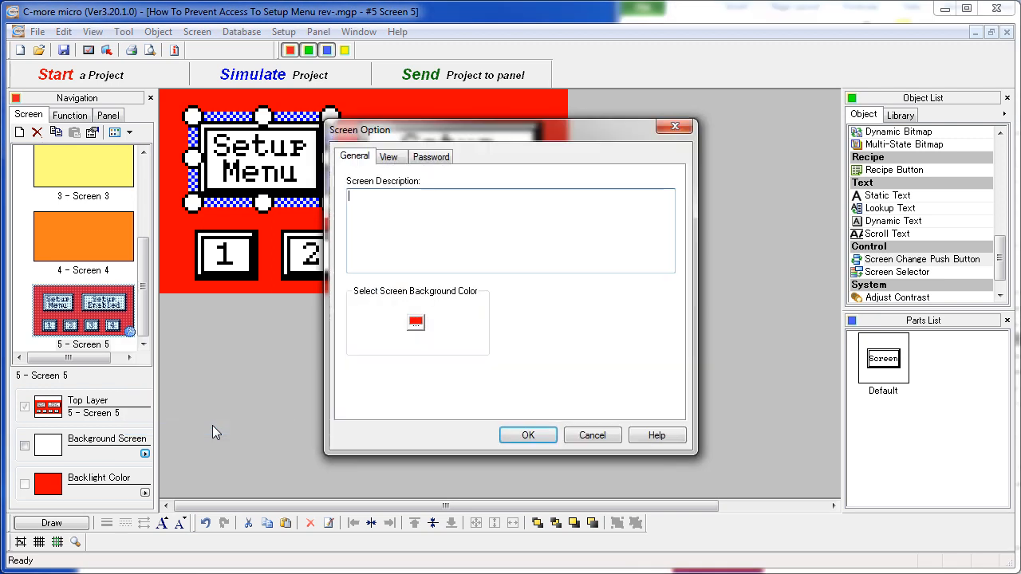
Step: Review Screen 5's password option, restricted to the Managers group, and accept it
left_click(431, 156)
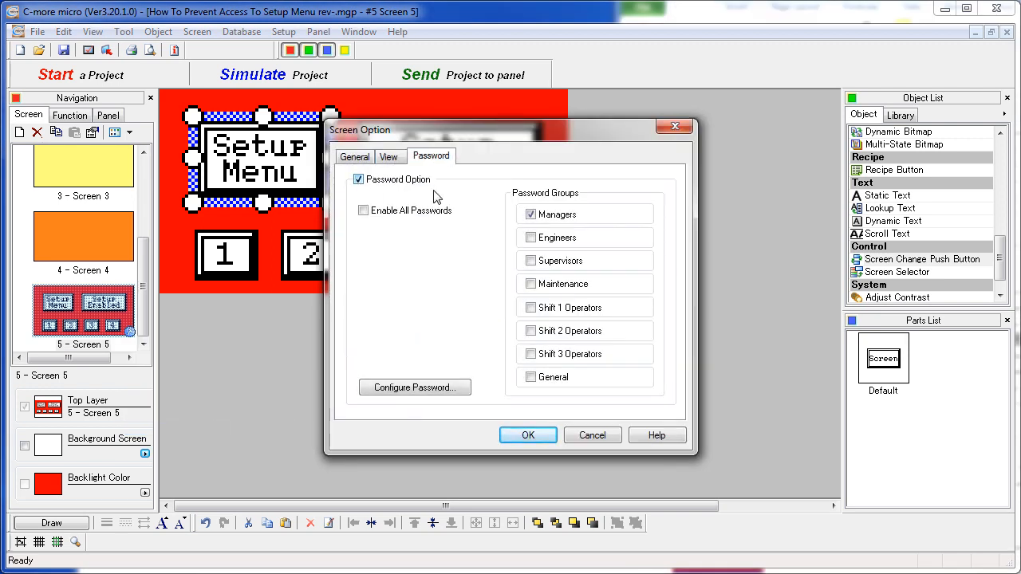
mouse_move(543, 402)
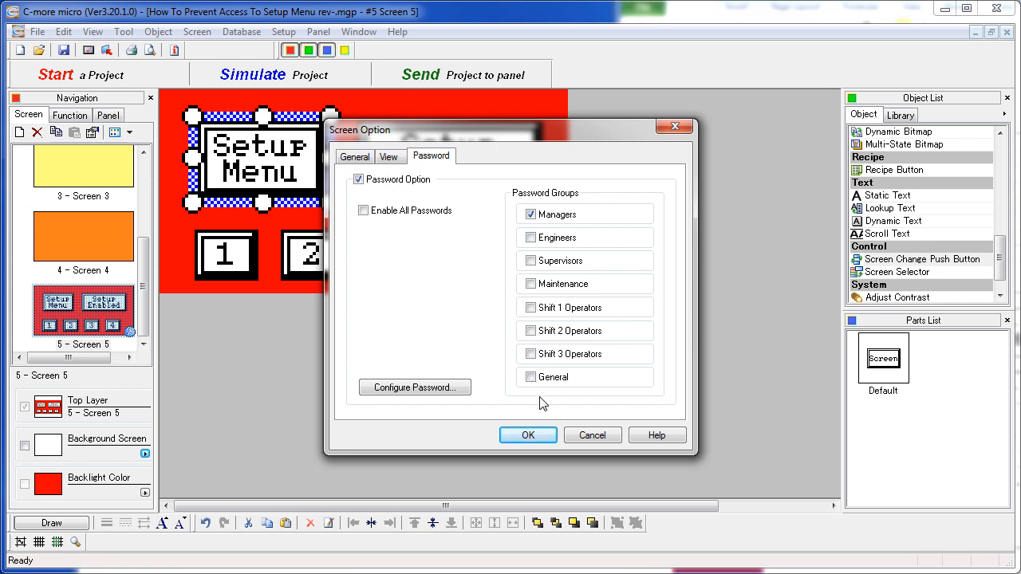
left_click(526, 434)
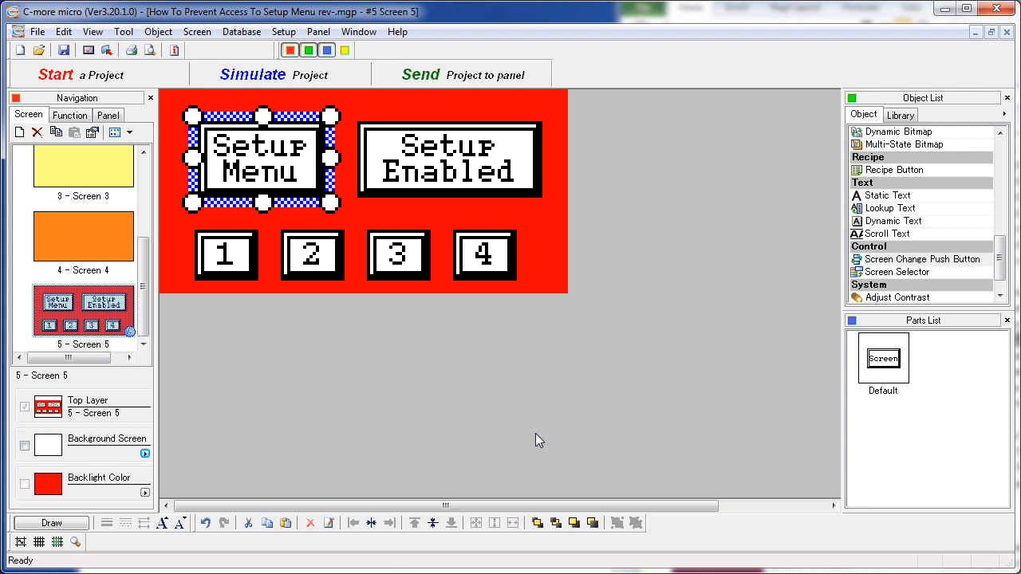
mouse_move(689, 312)
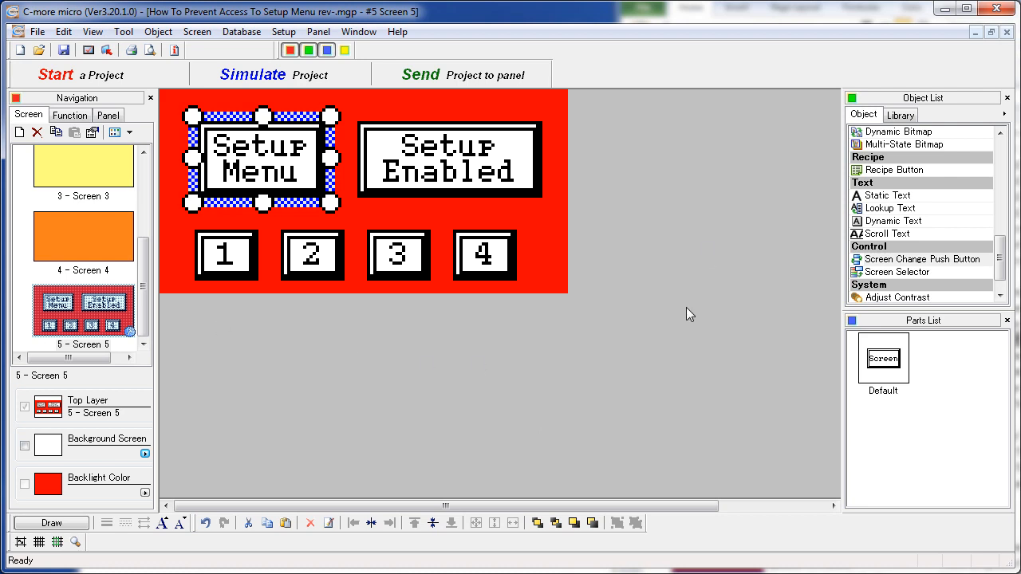
mouse_move(438, 167)
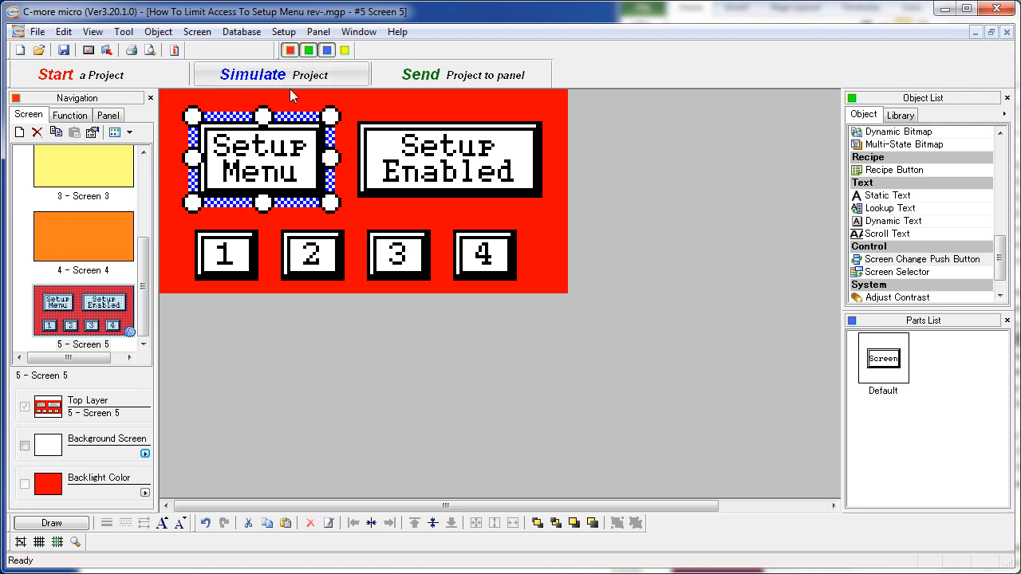
Step: Simulate the project, unlock Screen 5 with the password, and disable setup access
left_click(252, 75)
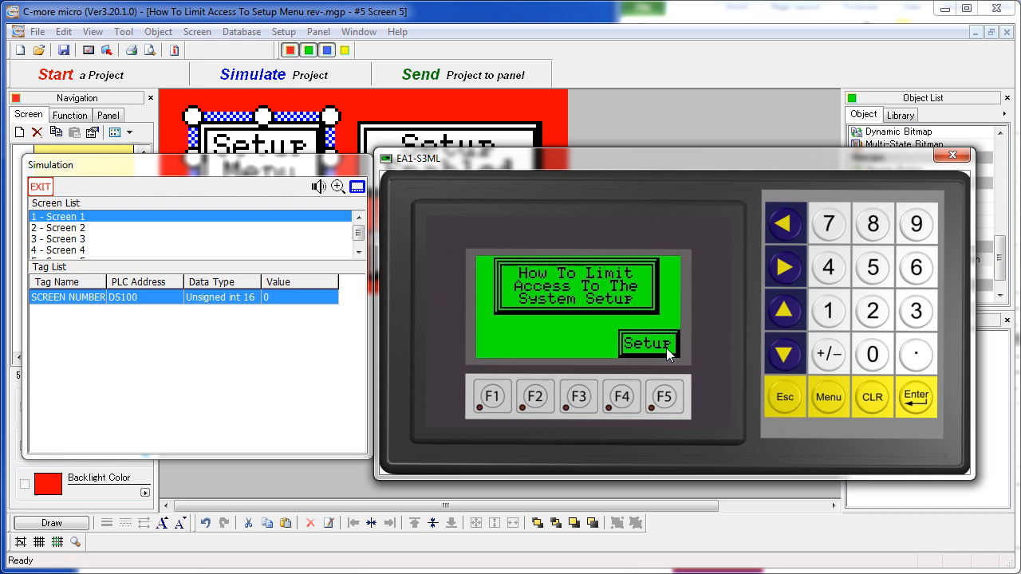
left_click(647, 343)
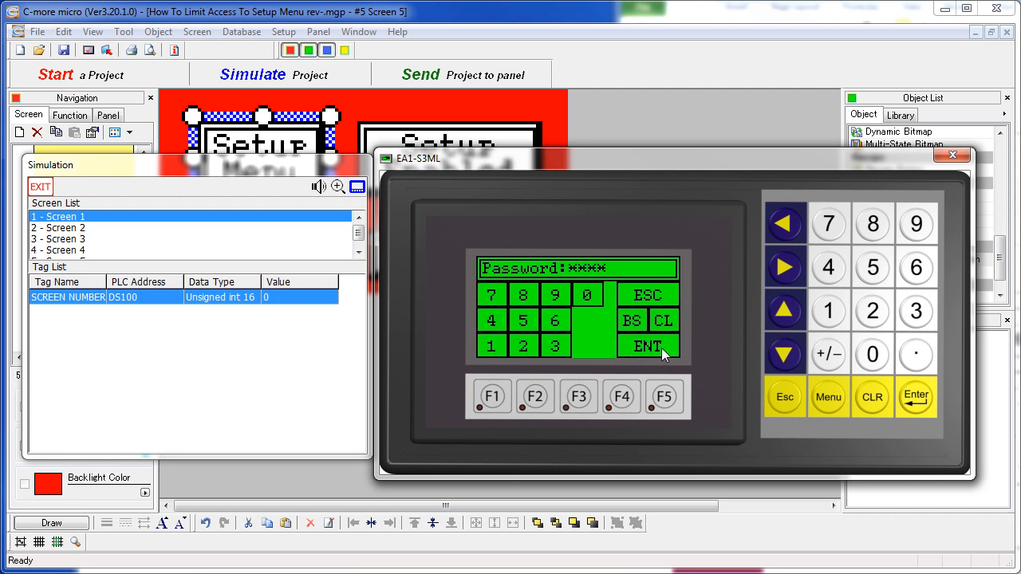
left_click(647, 346)
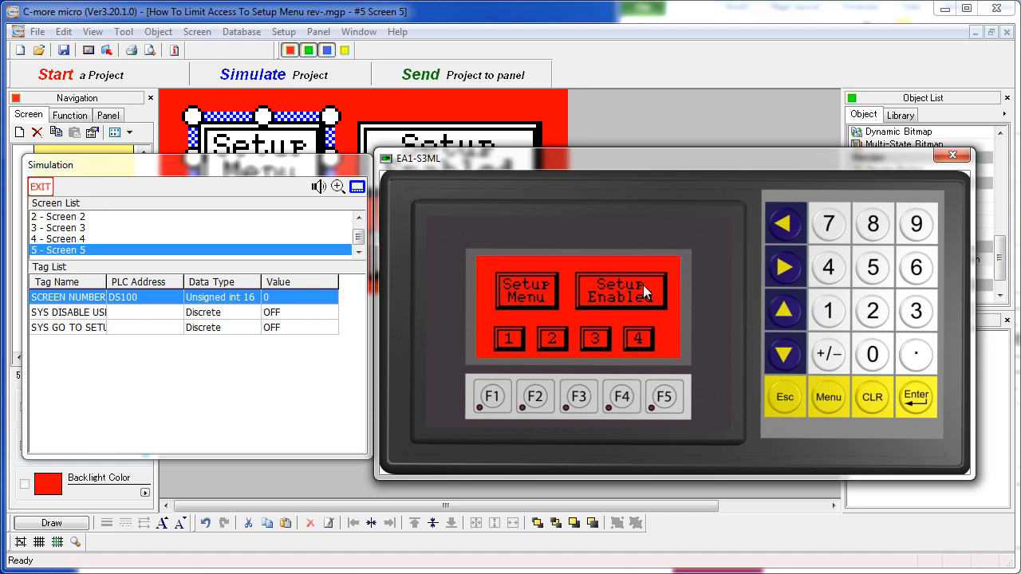
left_click(621, 290)
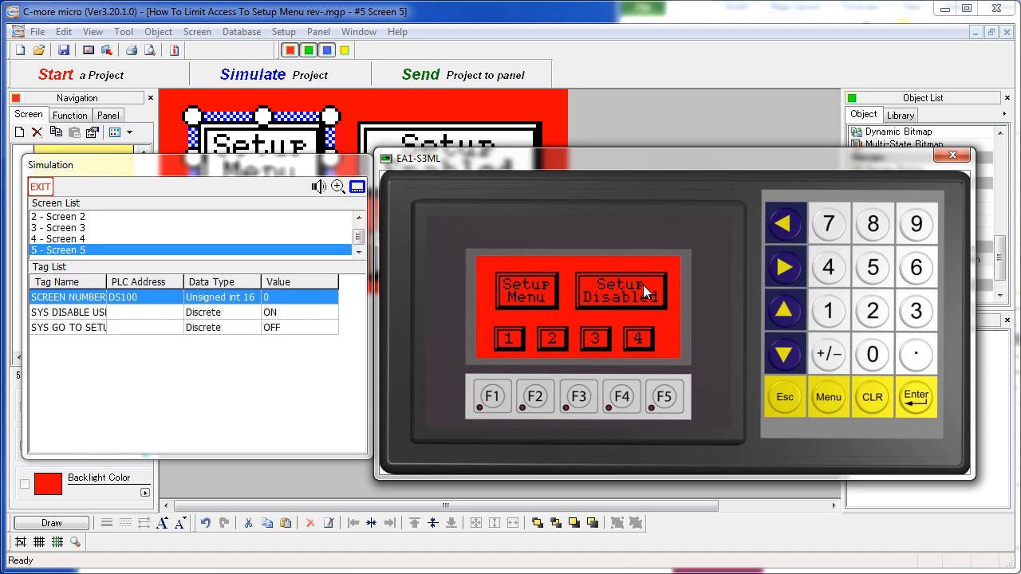
mouse_move(682, 408)
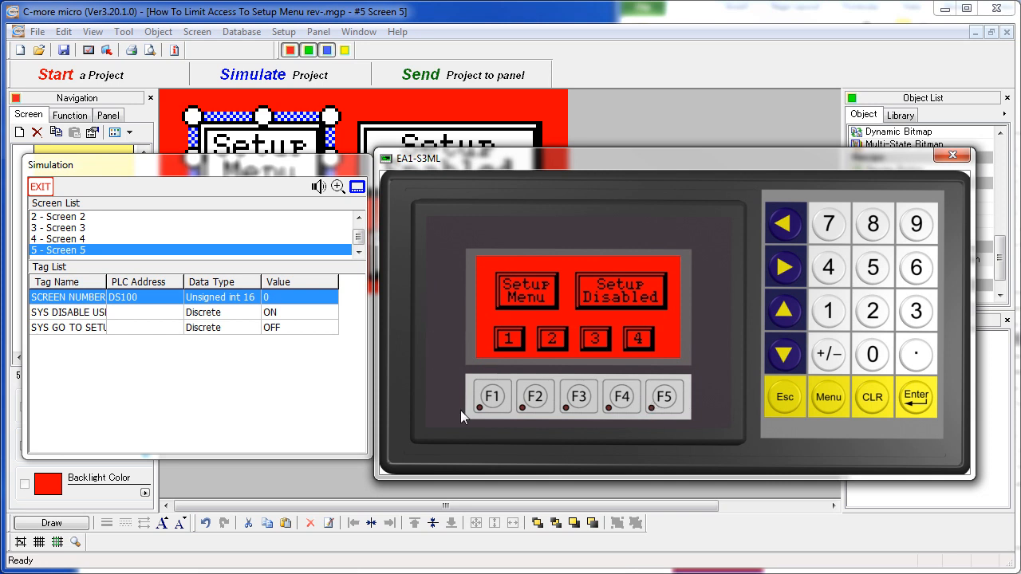
mouse_move(517, 358)
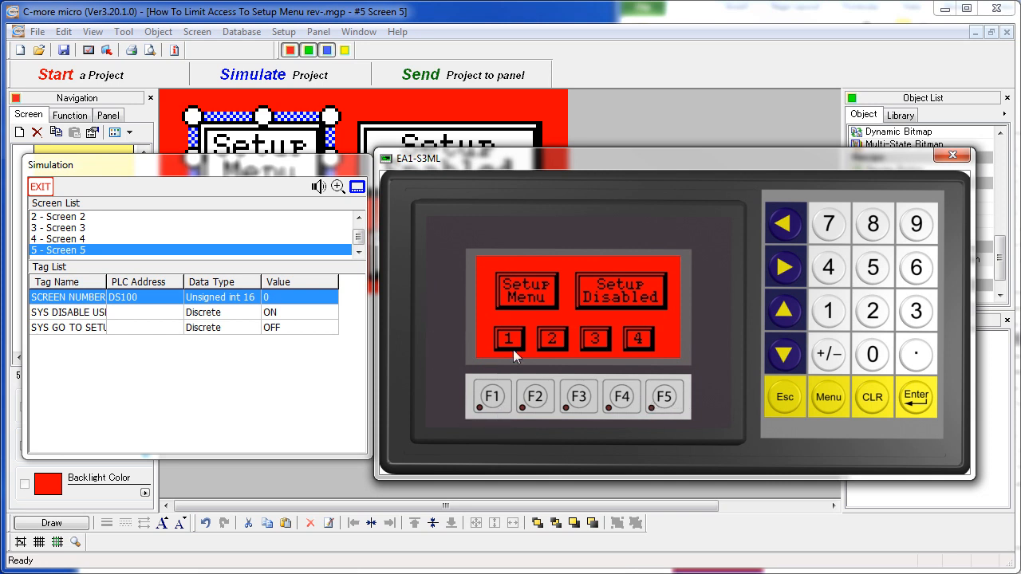
Step: Try Go to SETUP MENU while disabled, then toggle setup access back to enabled
right_click(509, 338)
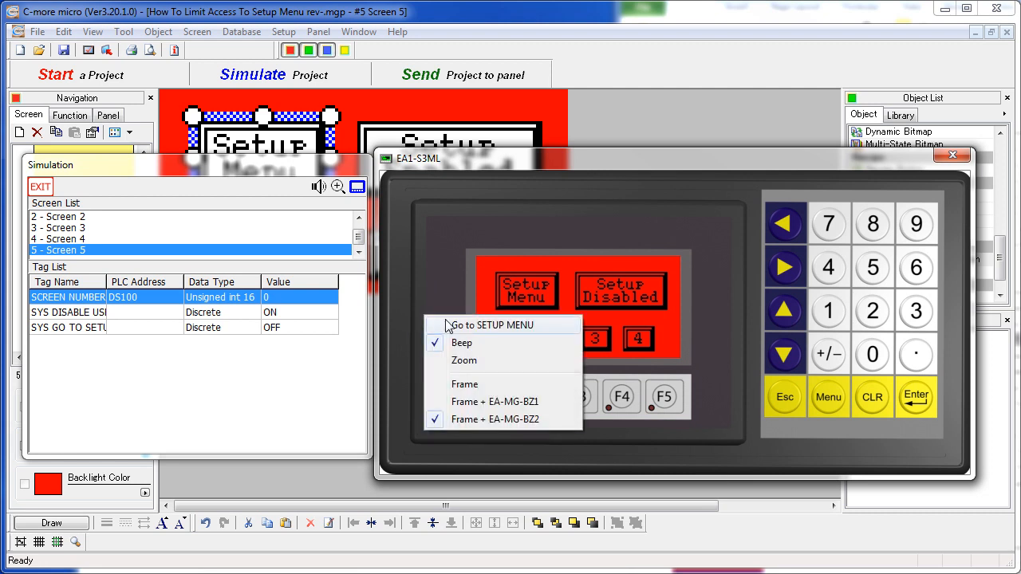
left_click(491, 325)
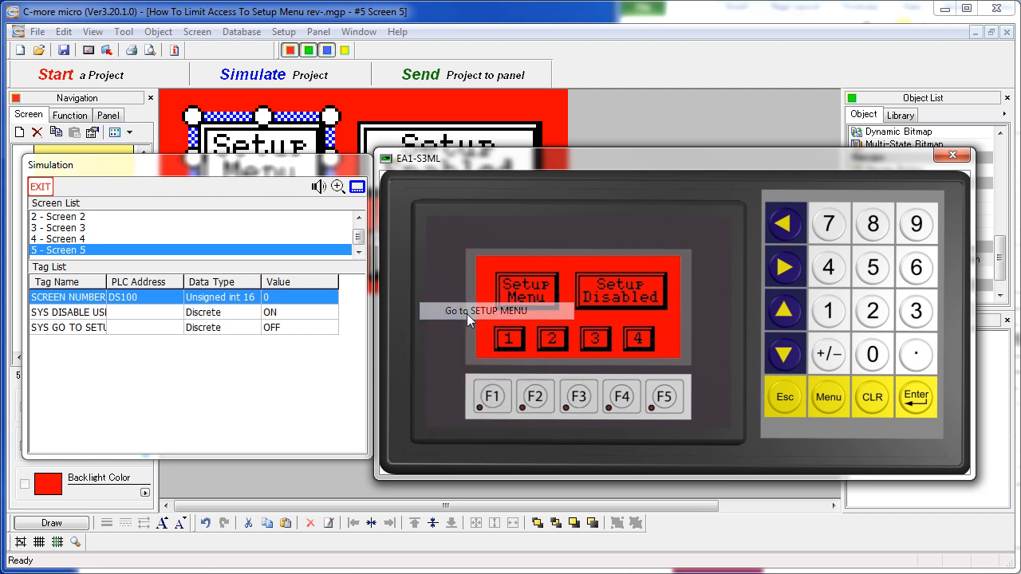
mouse_move(644, 303)
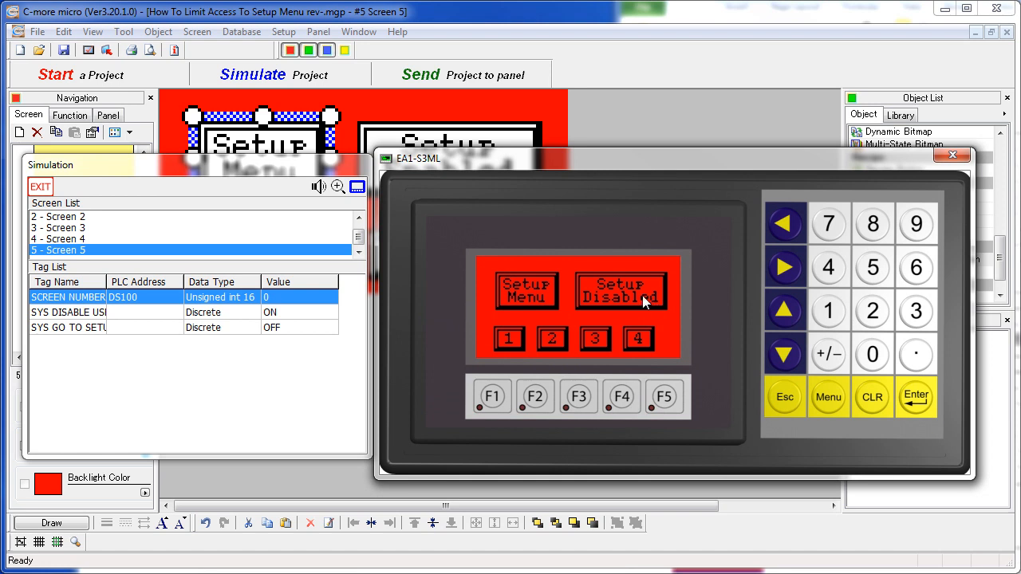
left_click(622, 290)
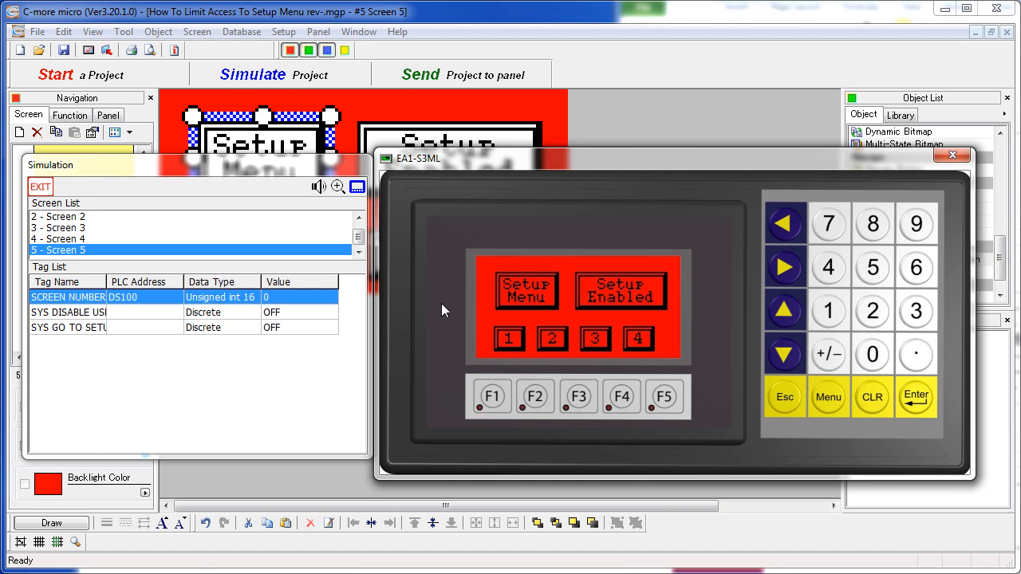